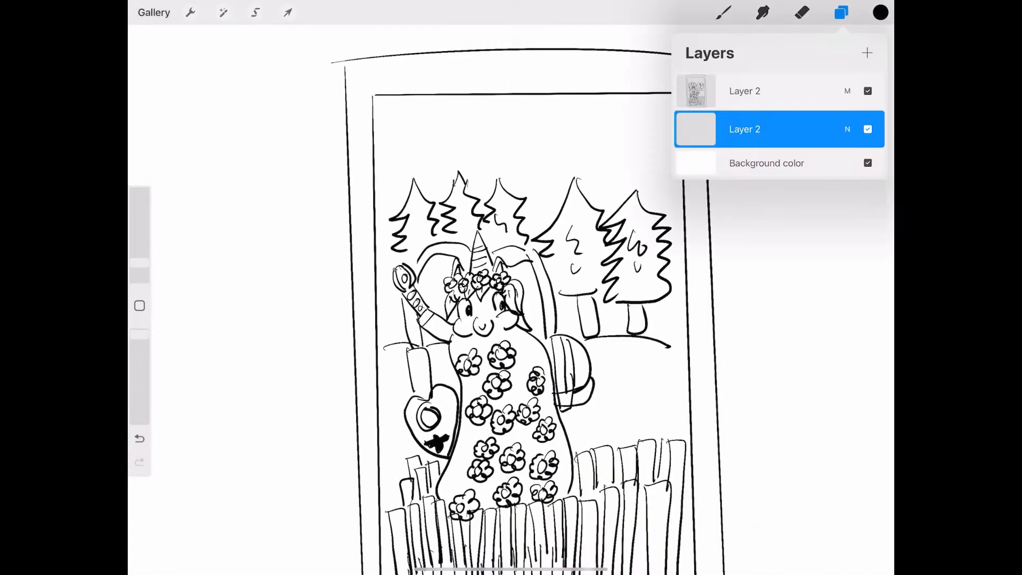
Paint the unicorn's face pink, mane brown, horn gold and robe pale yellow with pink flowers
click(880, 12)
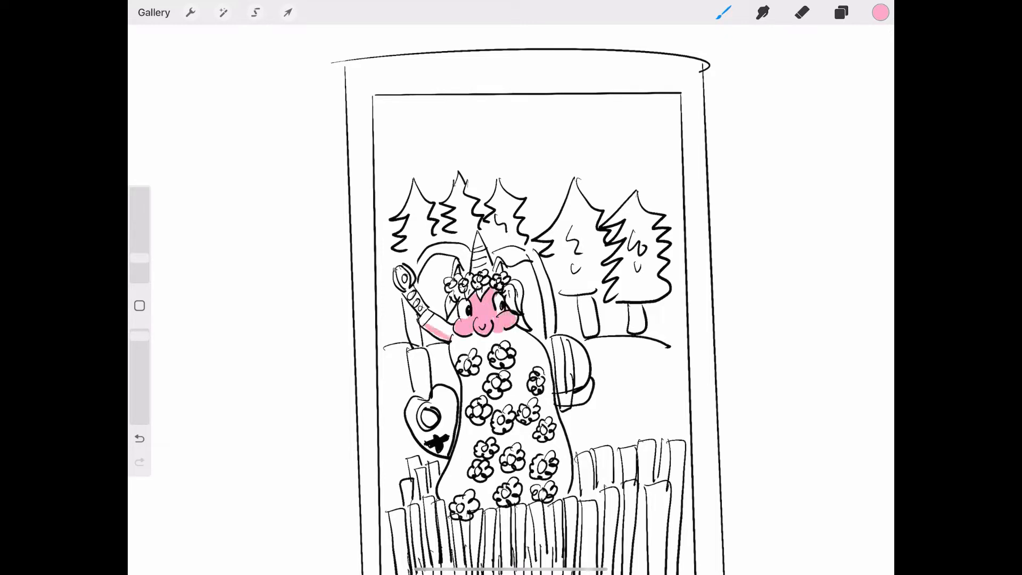
click(881, 12)
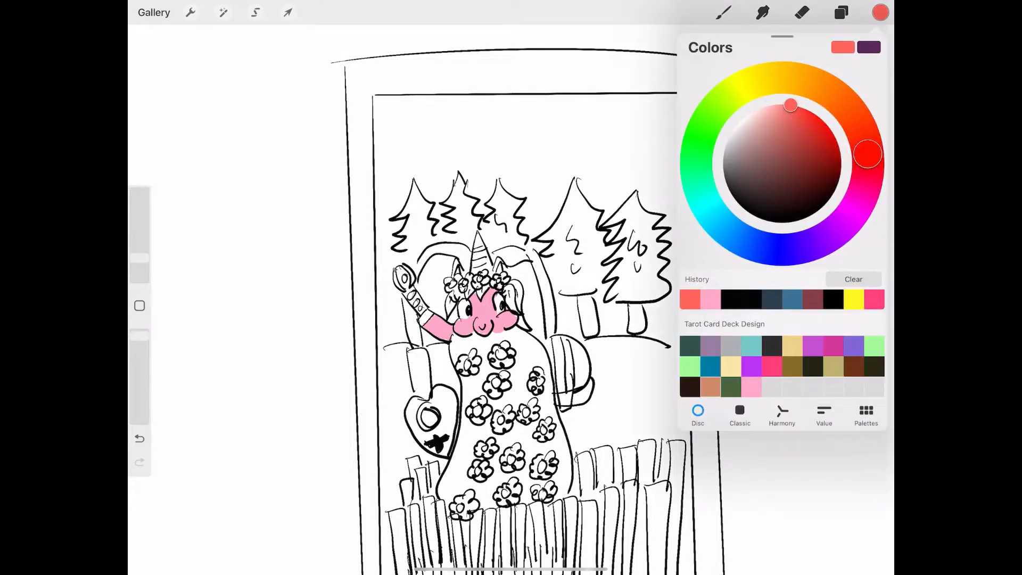
click(880, 12)
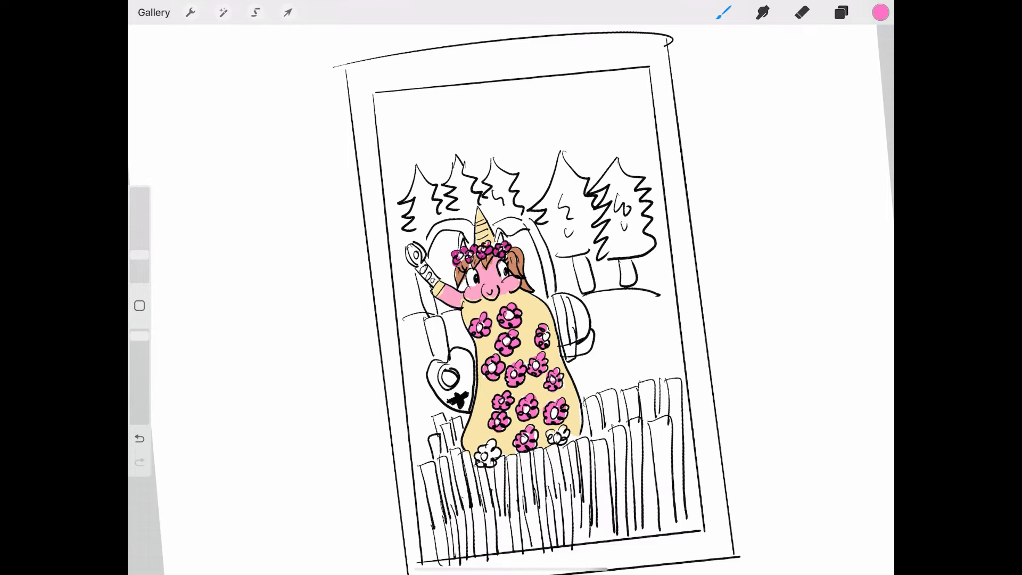
click(489, 457)
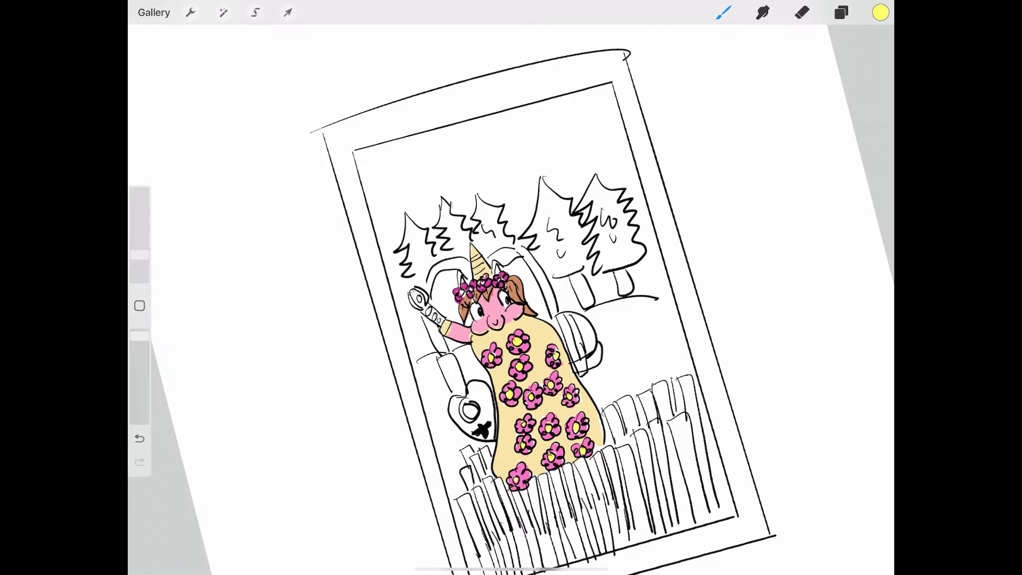
Paint the throne red and start the left trees in green
click(879, 13)
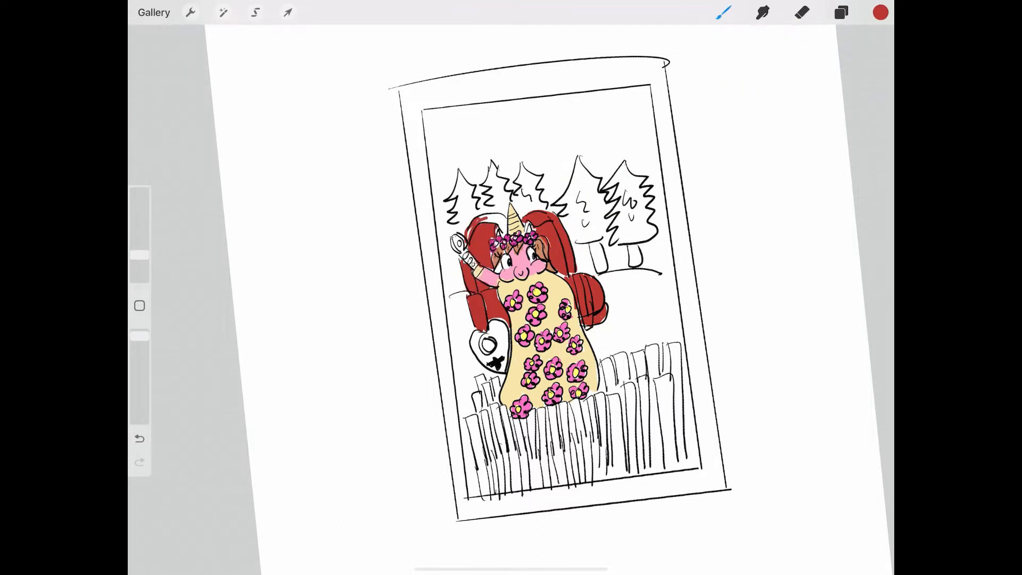
click(879, 12)
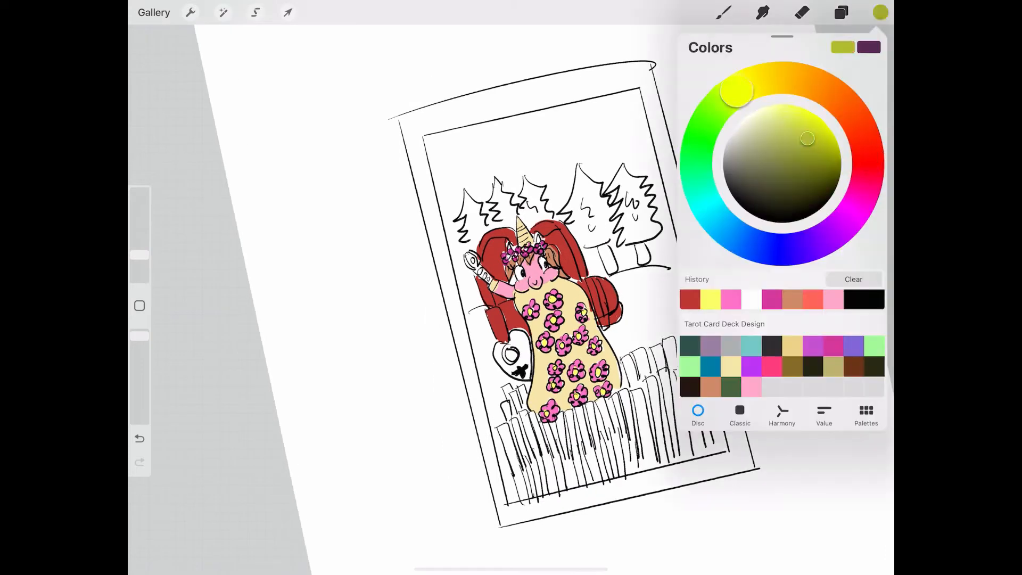
click(881, 12)
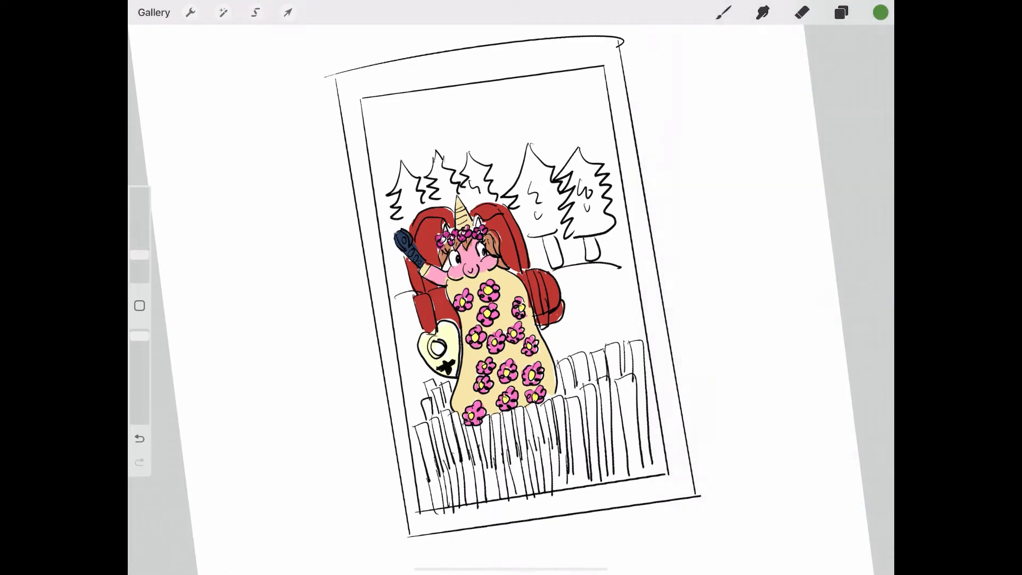
click(405, 189)
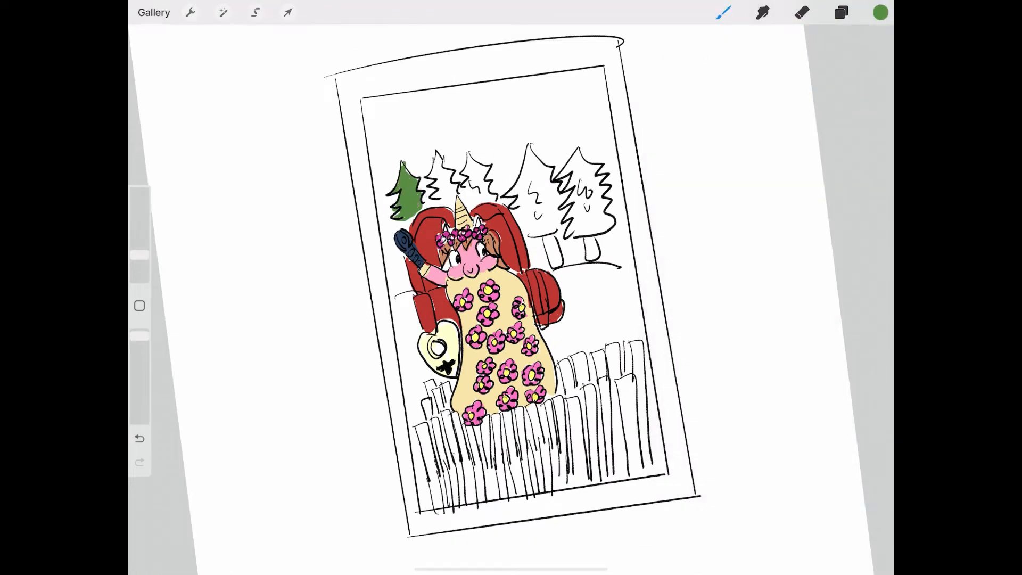
Finish the remaining trees and hillside in green and begin the yellow sky and fence
click(433, 172)
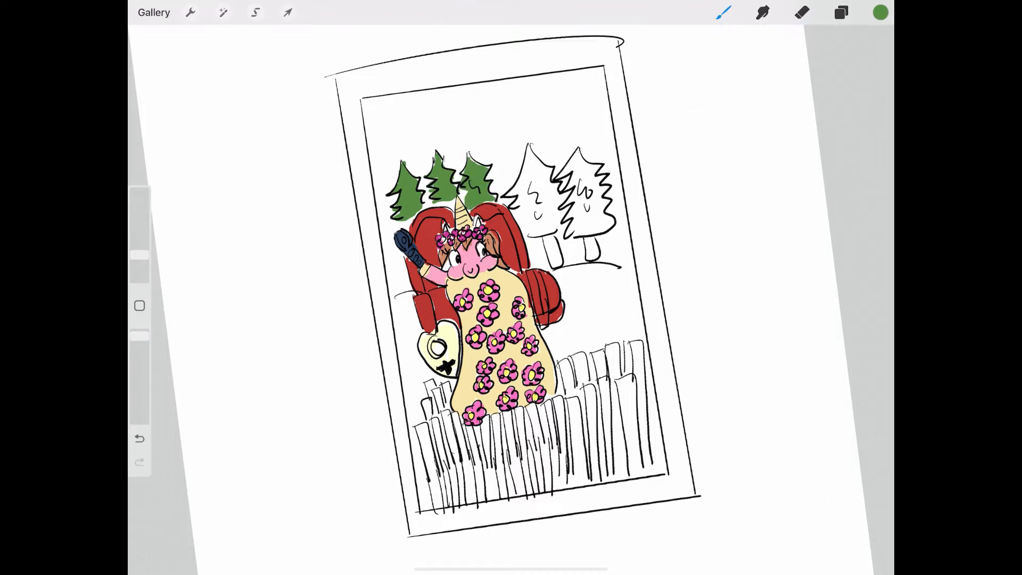
click(535, 189)
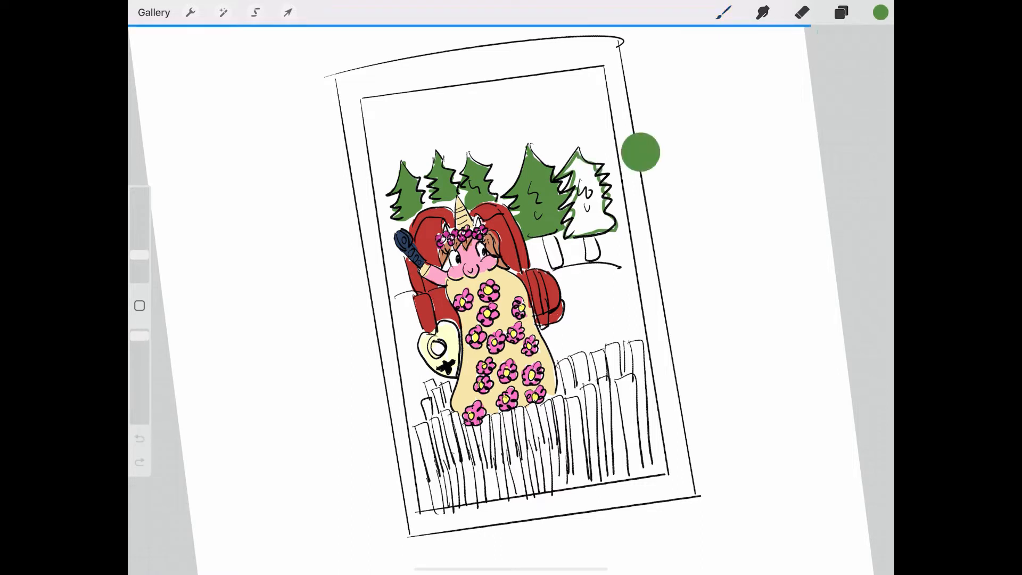
click(880, 12)
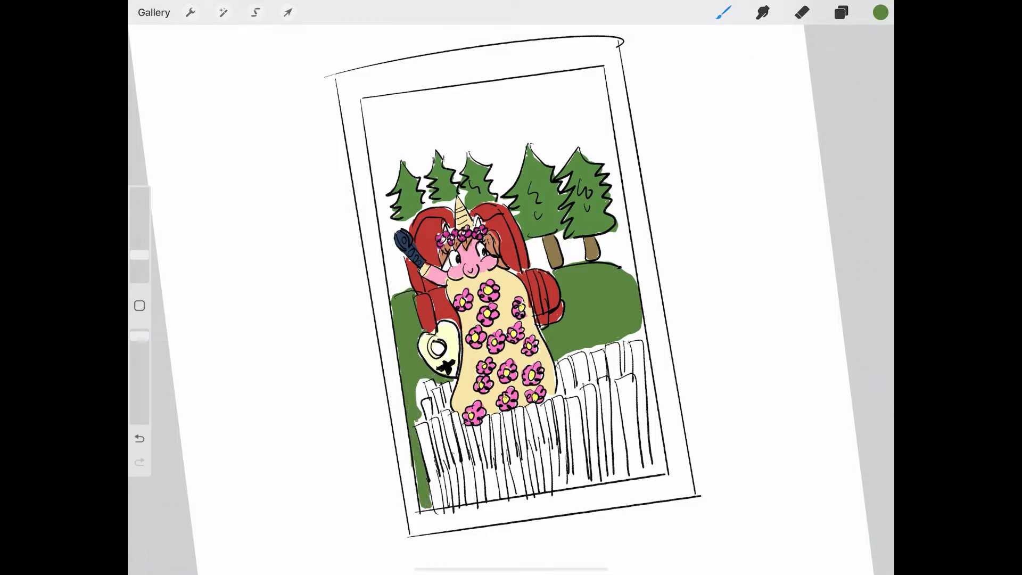
click(879, 12)
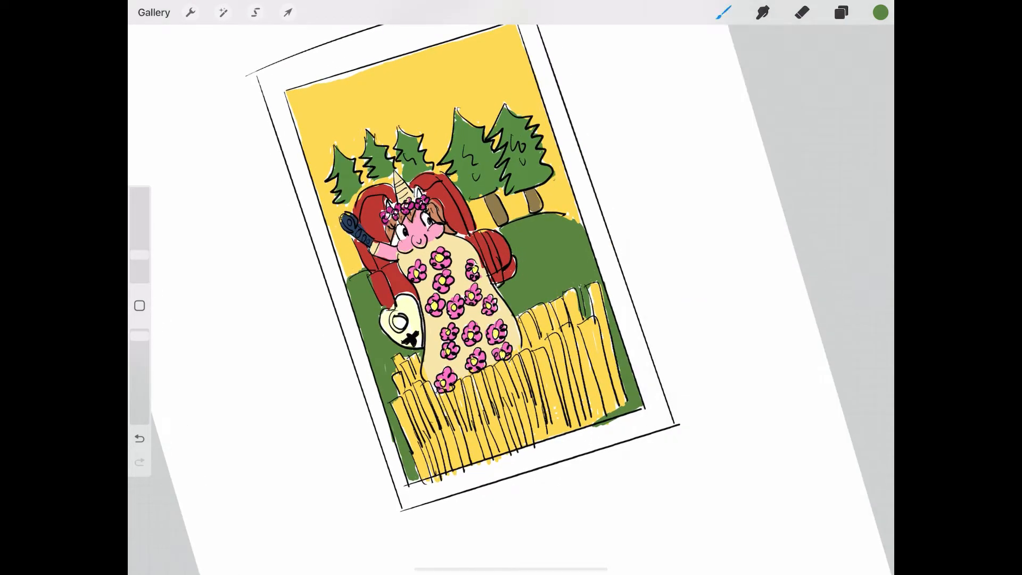
Complete the yellow sky and fence, paint the tree trunks brown and deepen the throne's red shading
click(879, 12)
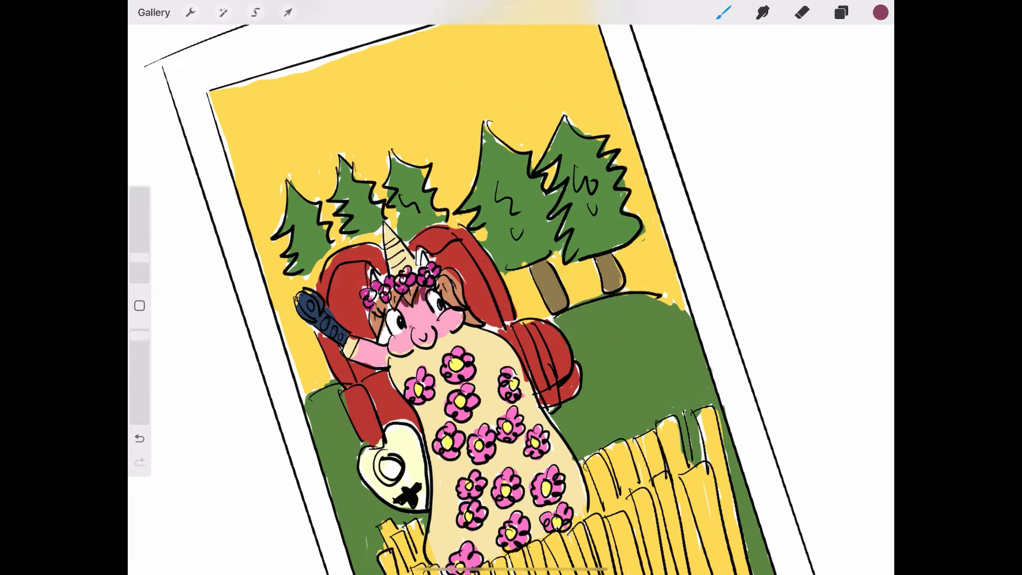
click(762, 13)
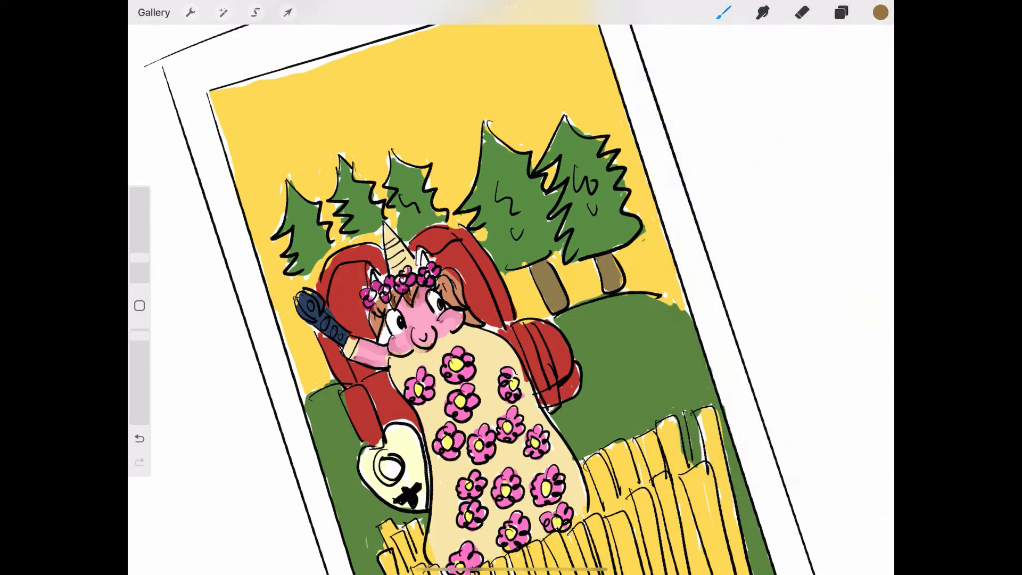
click(762, 13)
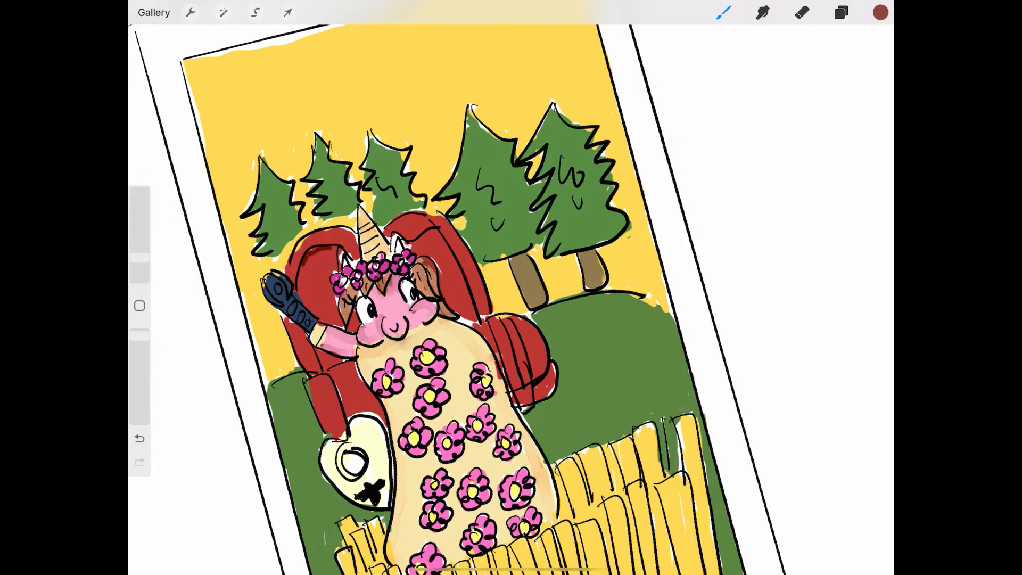
click(762, 12)
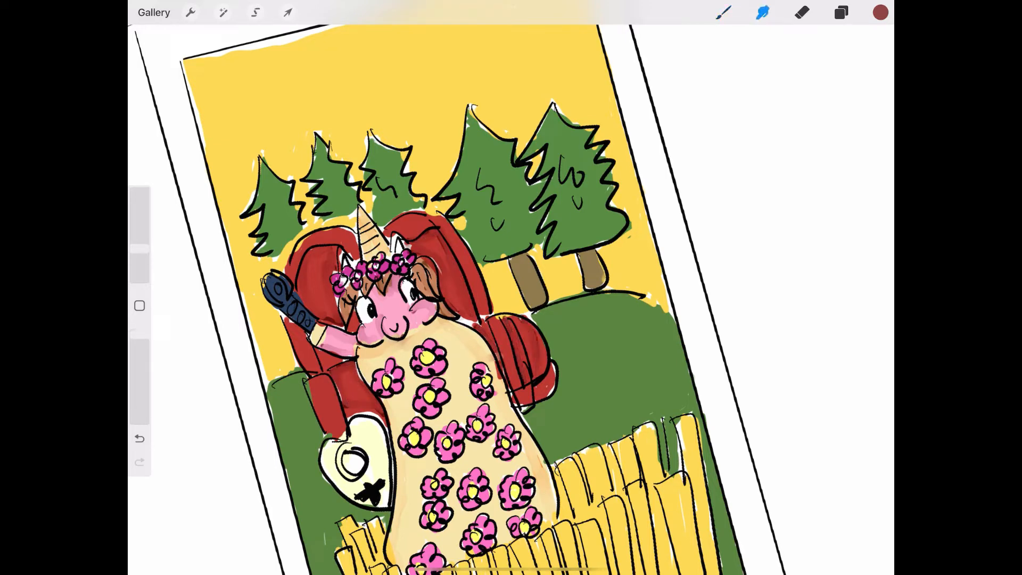
click(880, 13)
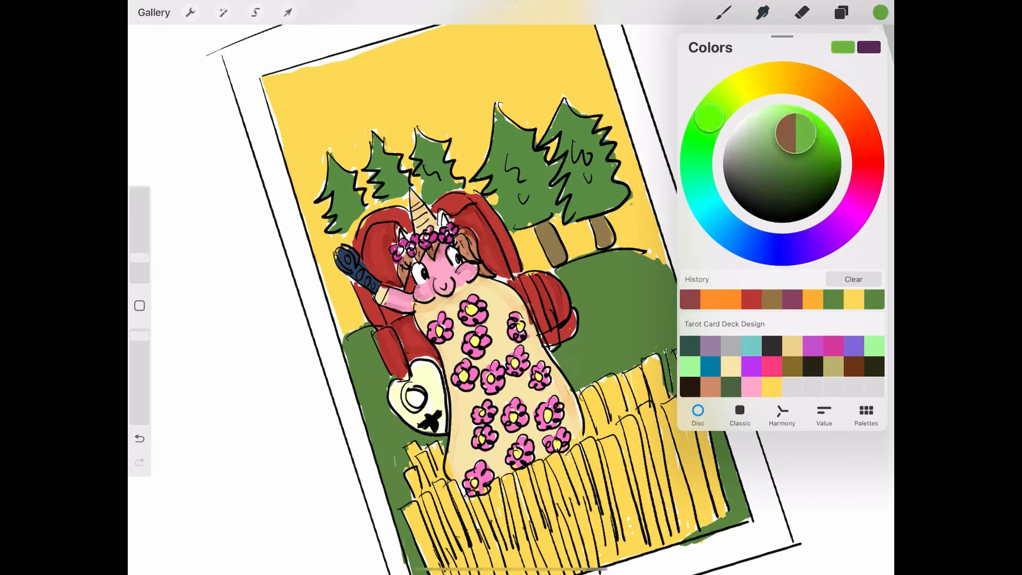
Shade the wheat fence stalks with blended orange and frame the card with a thick black border
click(722, 11)
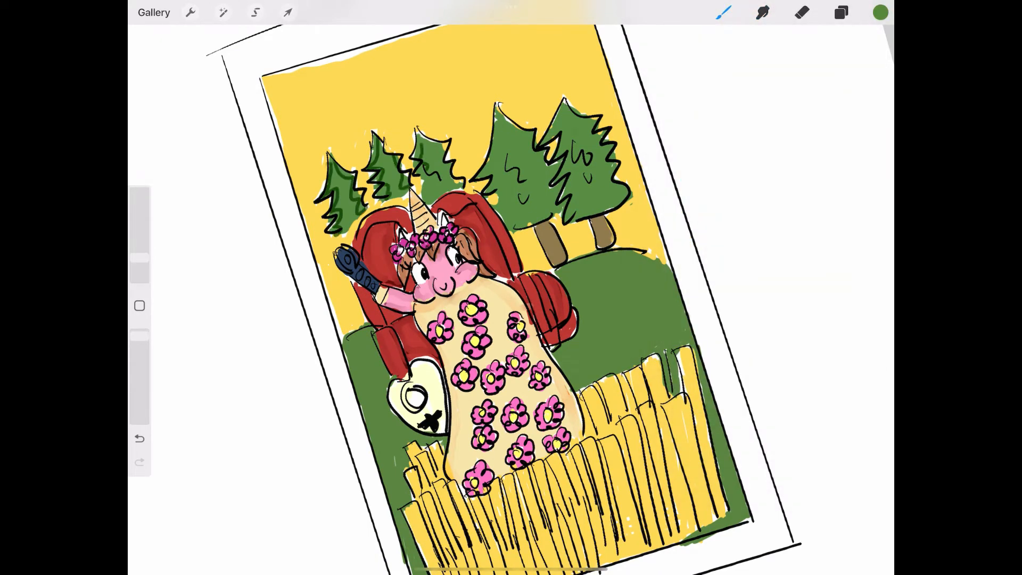
click(763, 13)
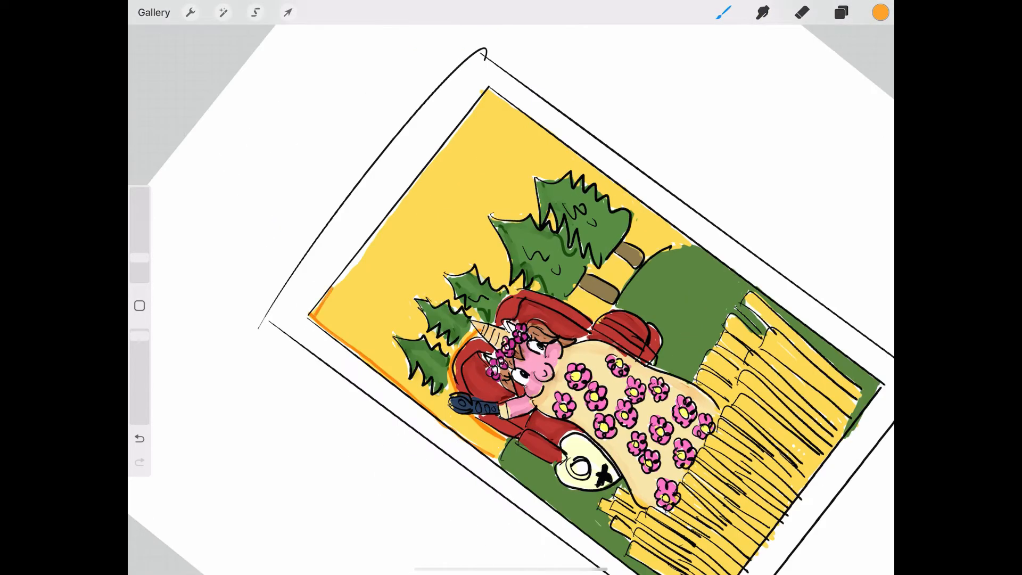
click(762, 13)
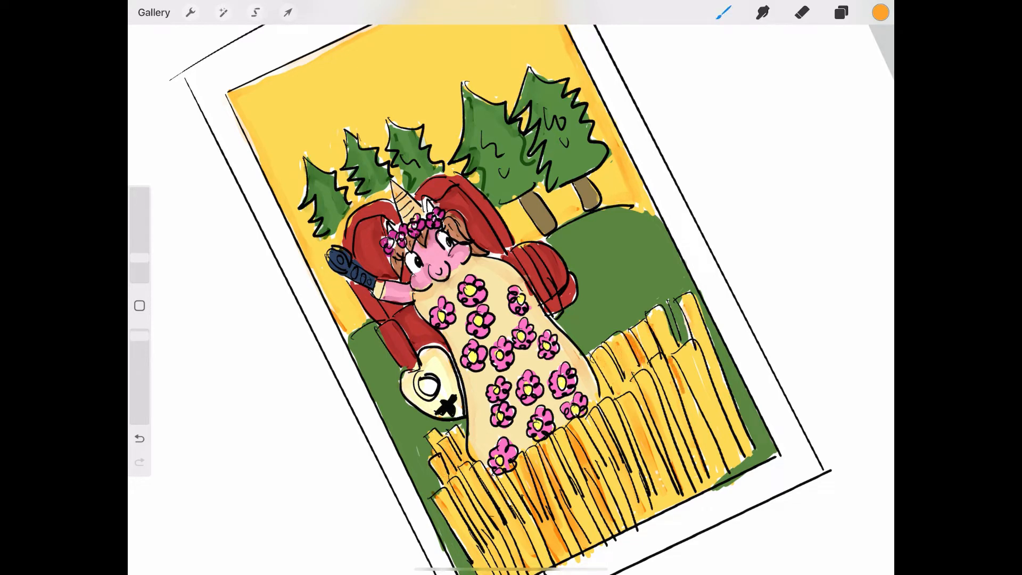
click(762, 11)
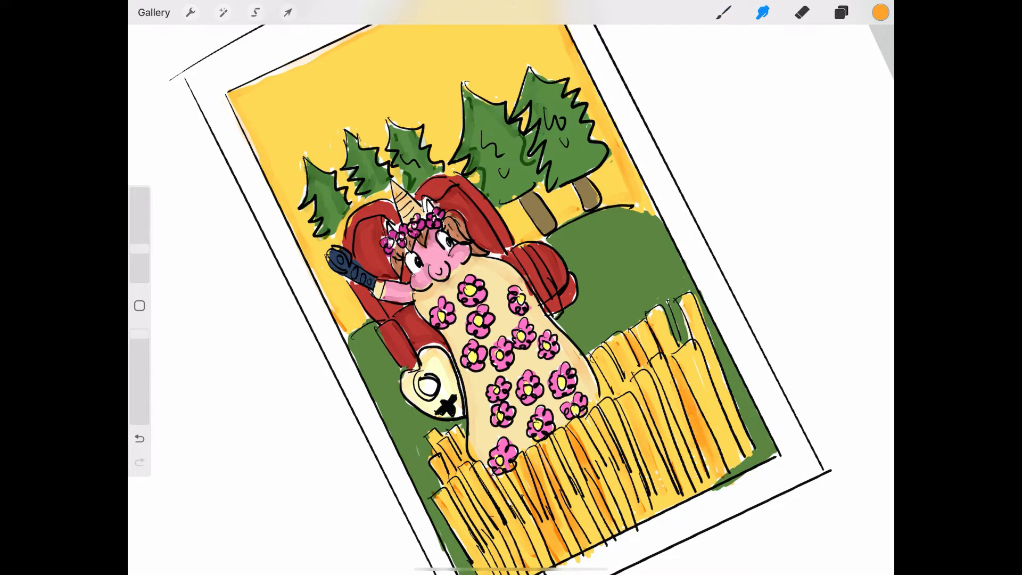
click(881, 13)
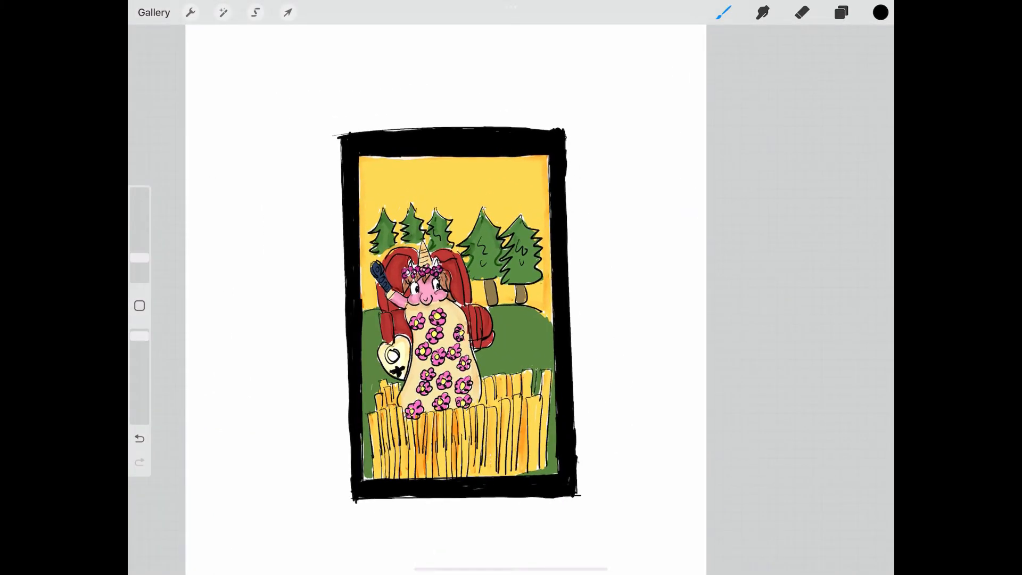
Check a card reference in Safari and add the red title 'THE EMPRESS' with number 3 on the top border
scroll(up, 3)
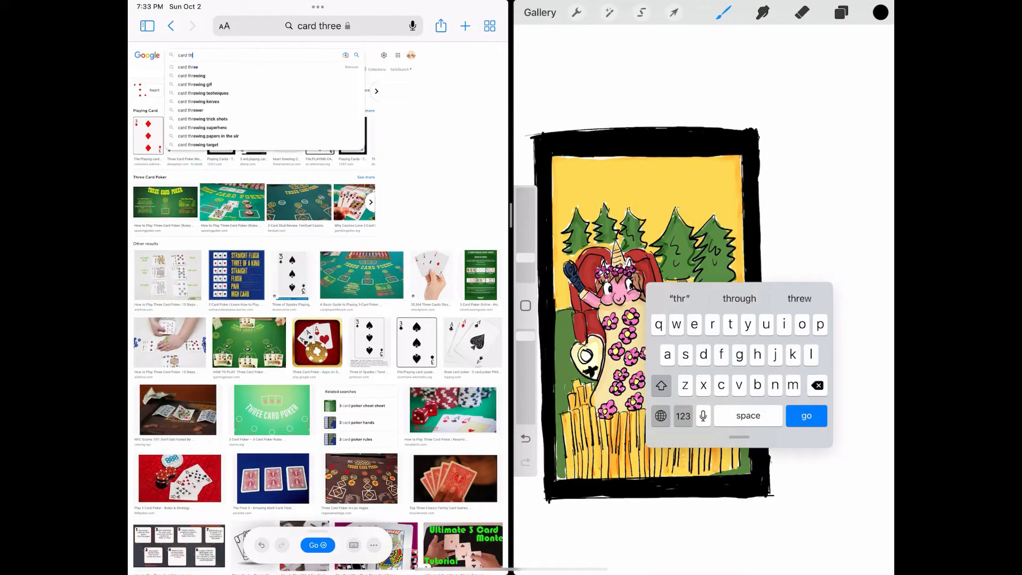
click(841, 13)
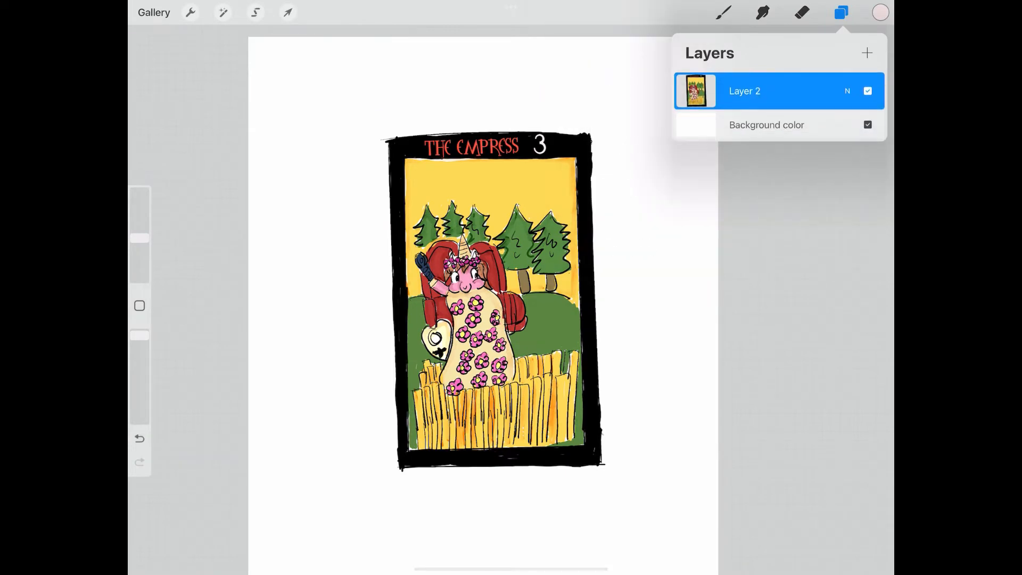
click(154, 13)
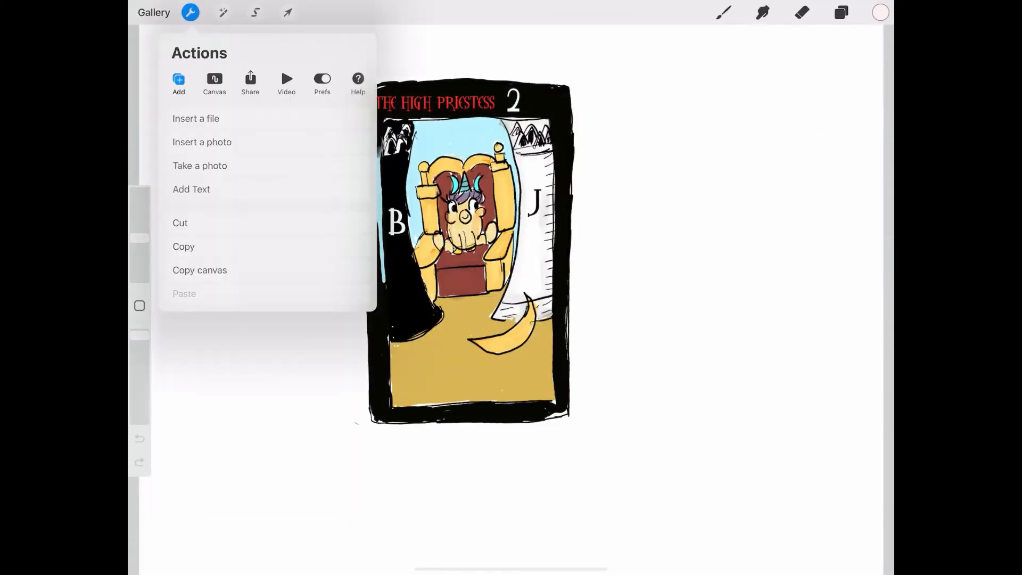
Copy the High Priestess canvas and paste it into the card-back artwork as a new layer
click(153, 13)
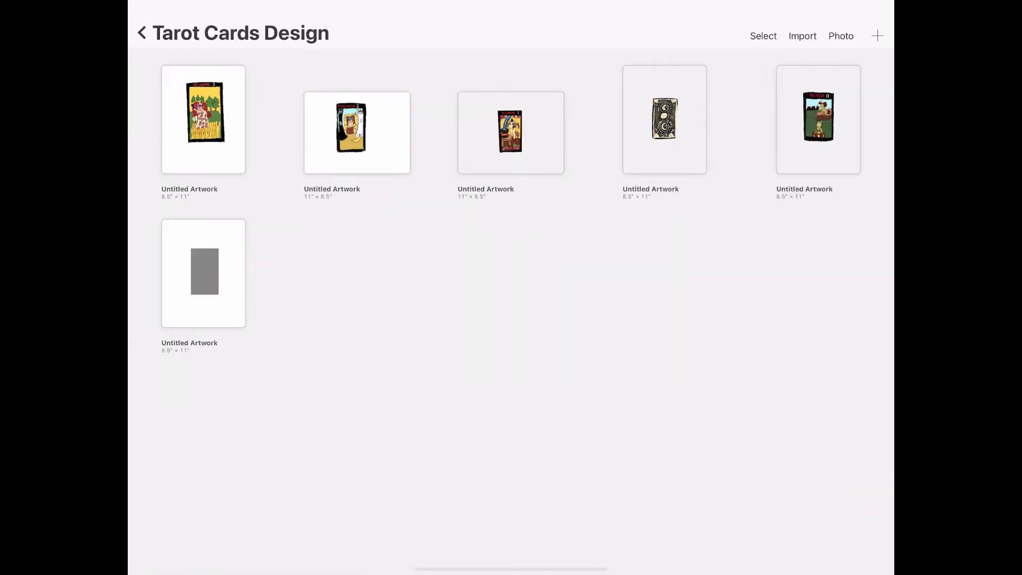
click(665, 118)
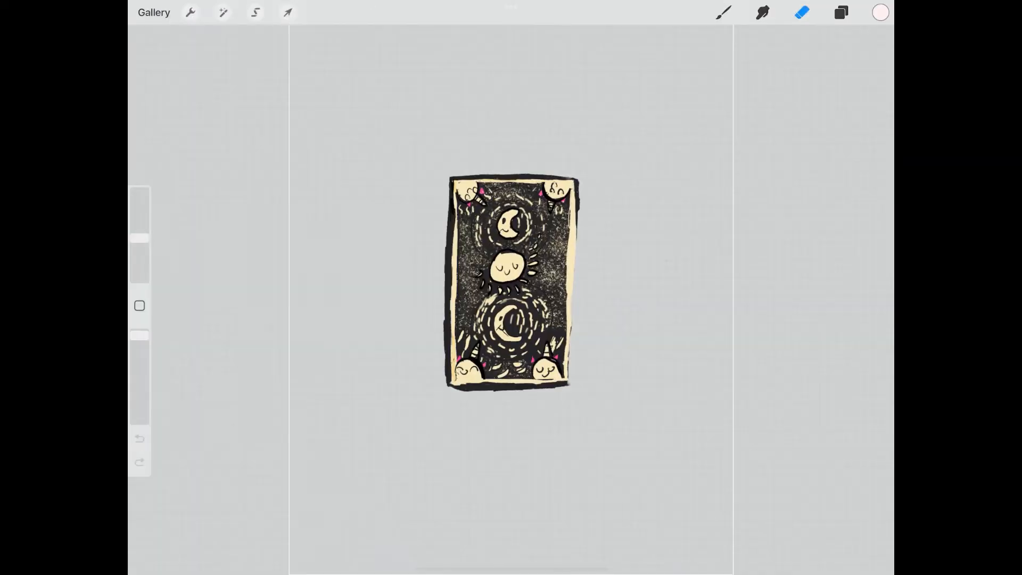
click(287, 11)
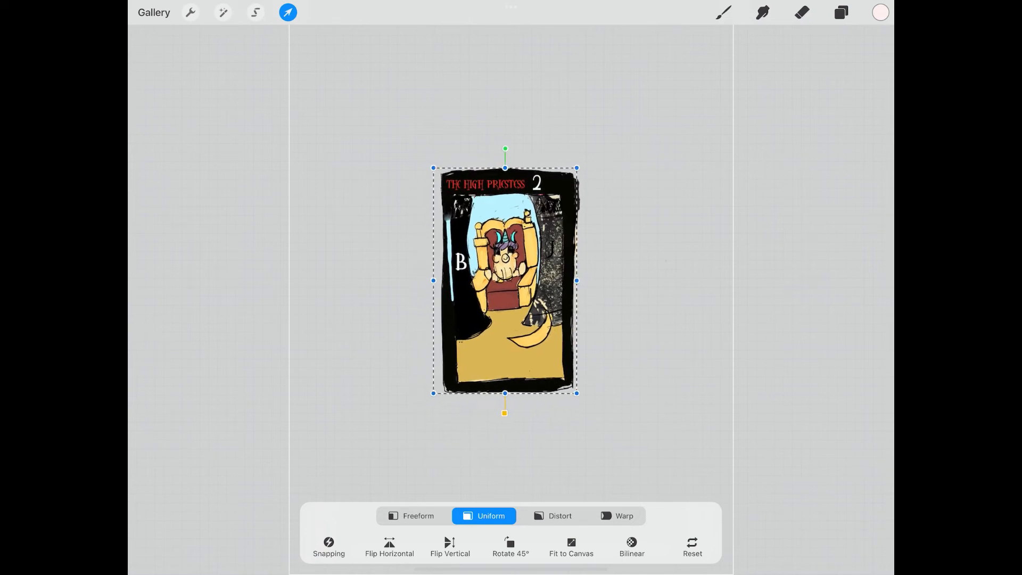
Scale the pasted card to the card outline and toggle the card-back and pasted layers' visibility
click(841, 11)
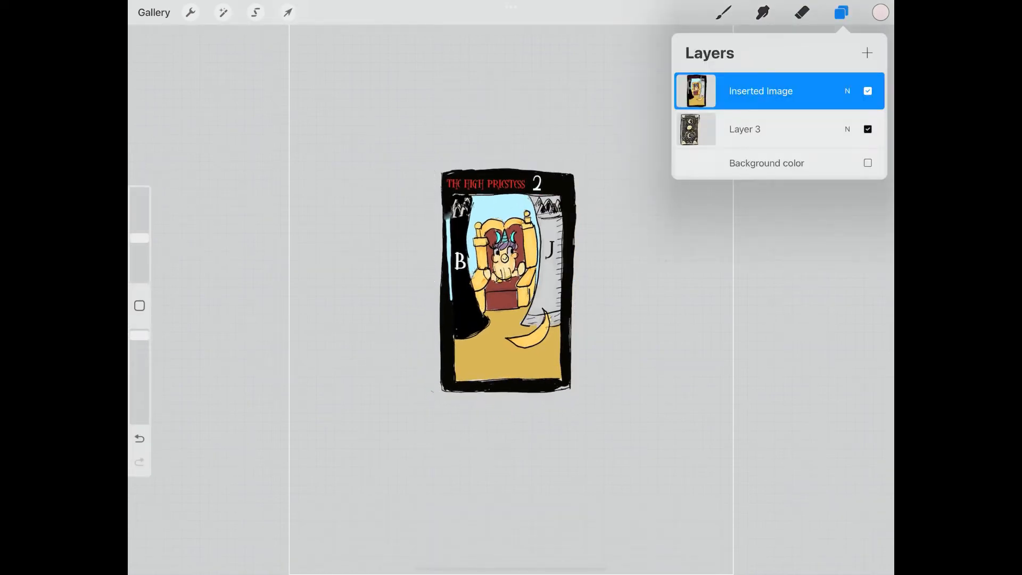
click(868, 129)
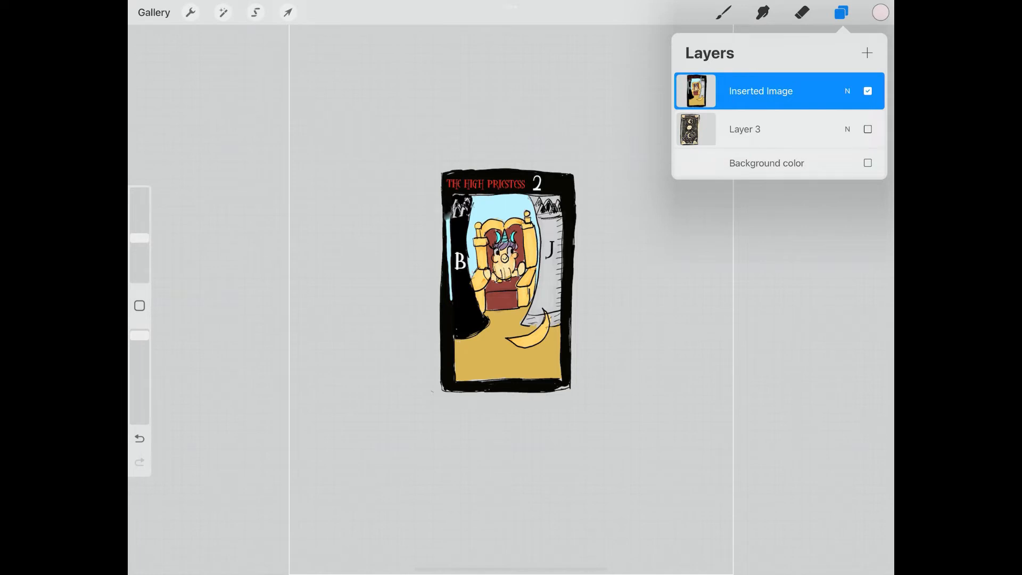
click(153, 12)
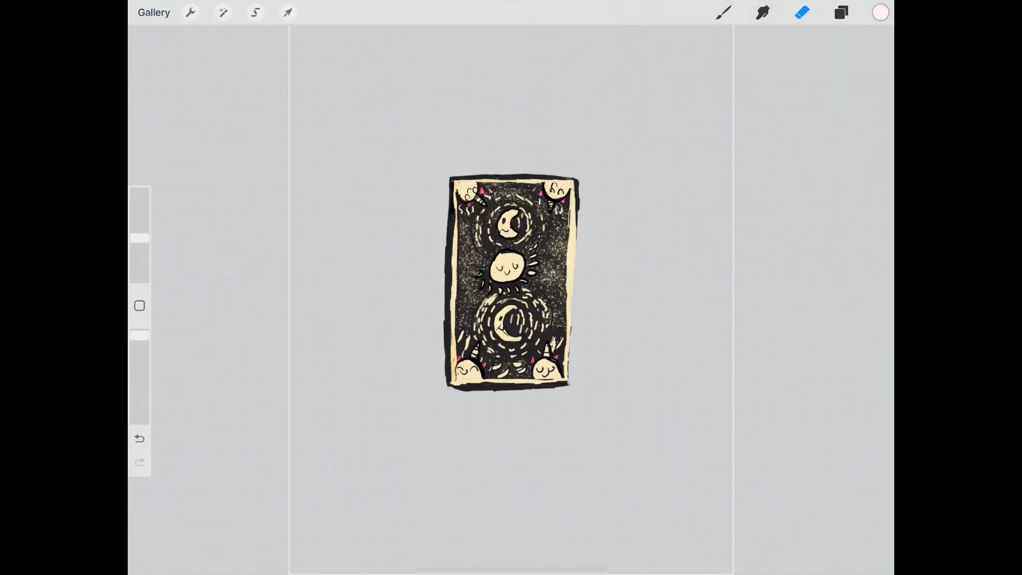
click(153, 13)
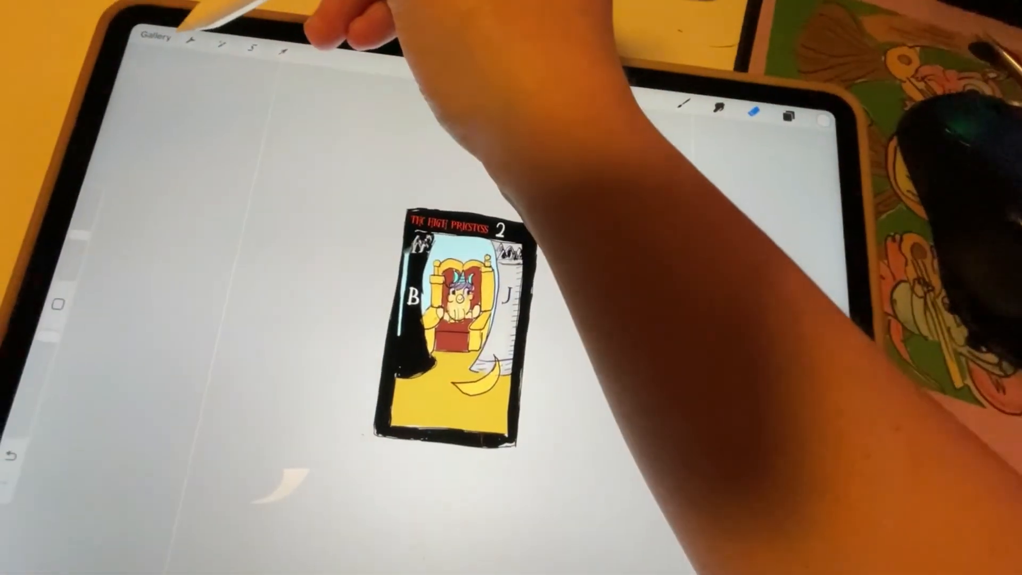
Share the High Priestess card as a JPEG and send it to the Epson printer's print options
click(200, 25)
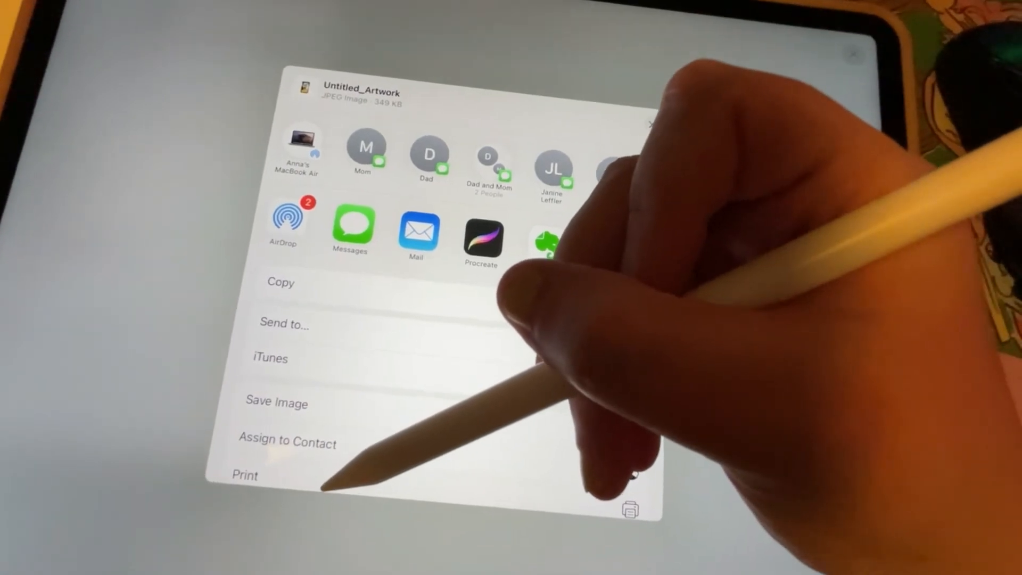
click(245, 474)
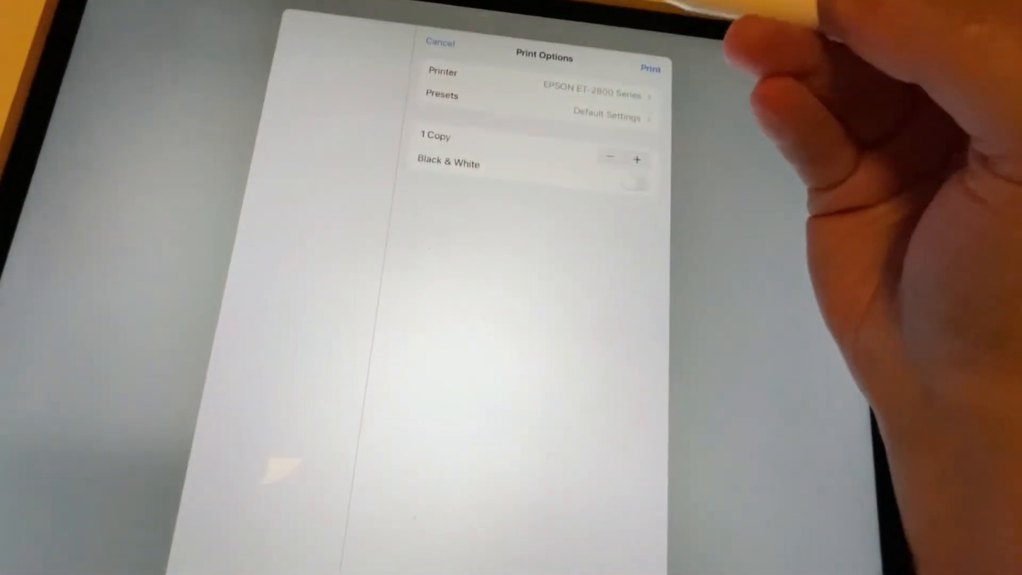